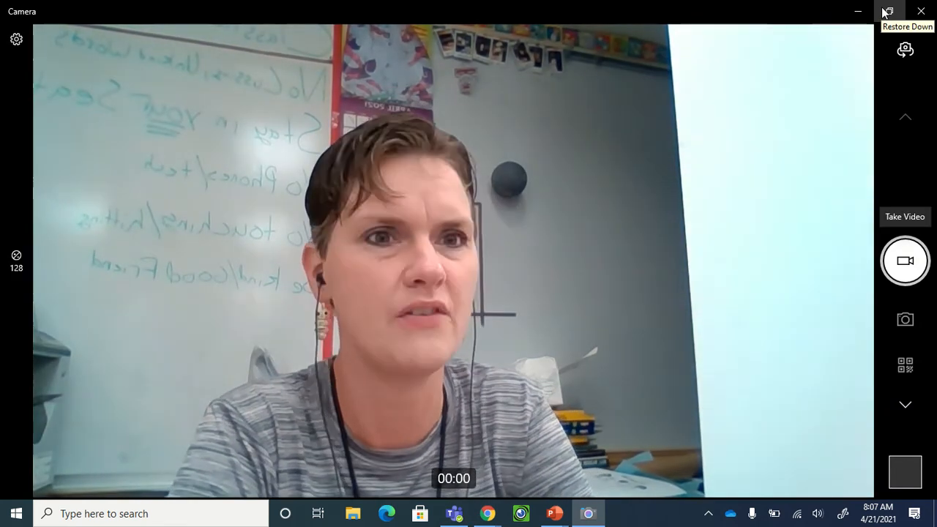
Restore down the full-screen Camera window so it floats over the Canvas dashboard.
left_click(887, 11)
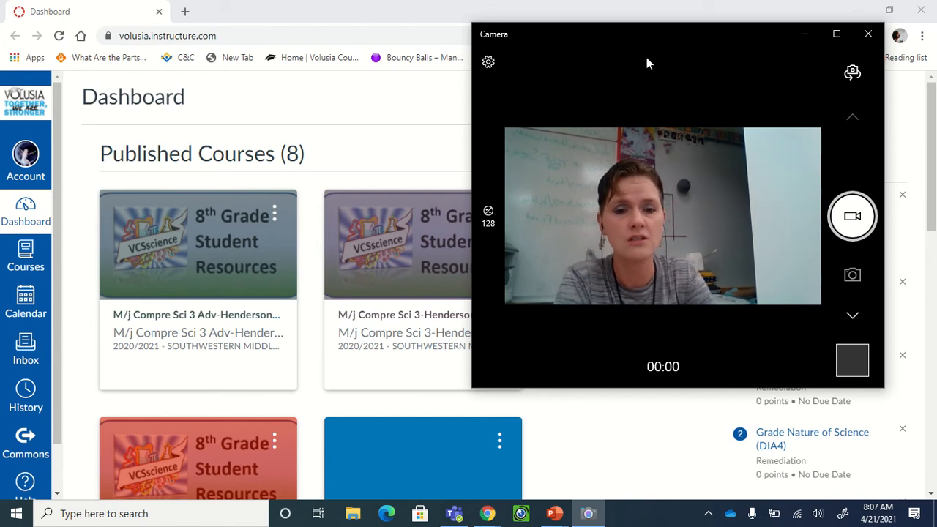
mouse_move(582, 77)
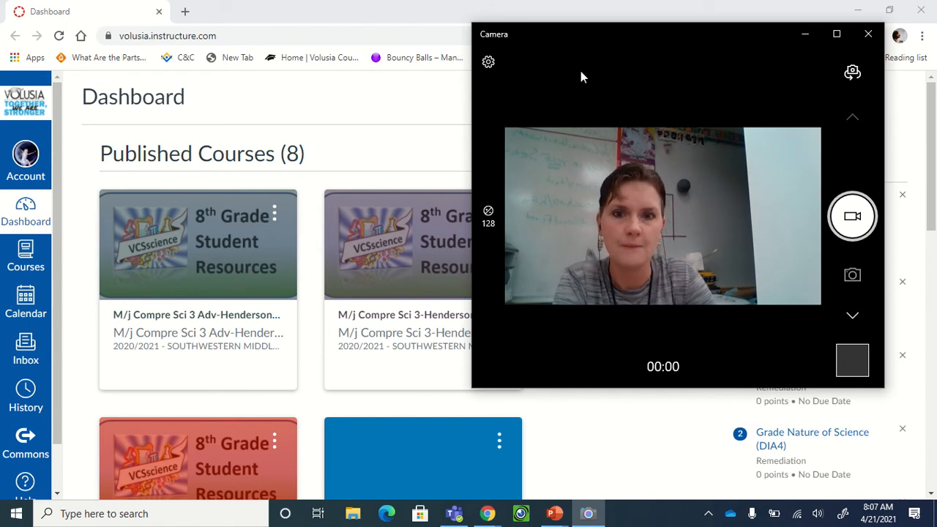
Scroll the Canvas dashboard and open the M/j Compre Sci 3 Adv-Henderson course.
scroll("down", 3)
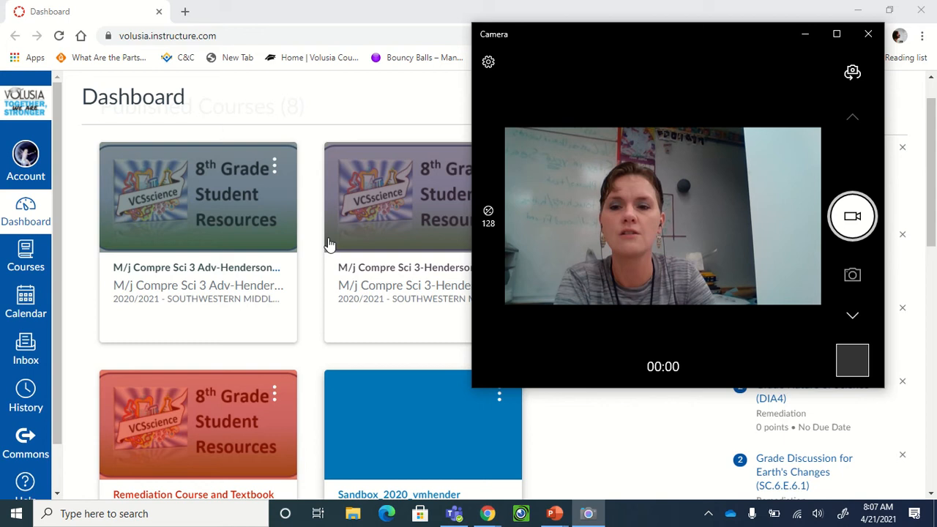
scroll("down", 3)
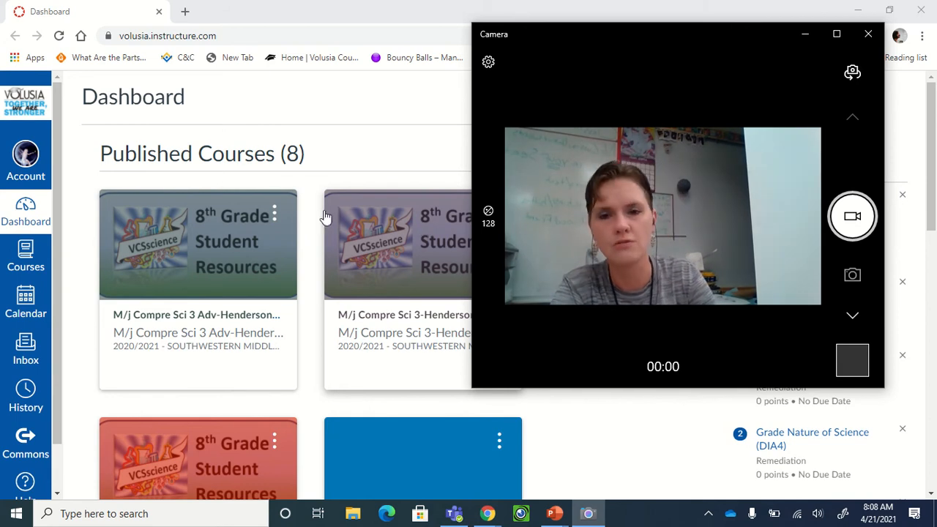
left_click(867, 34)
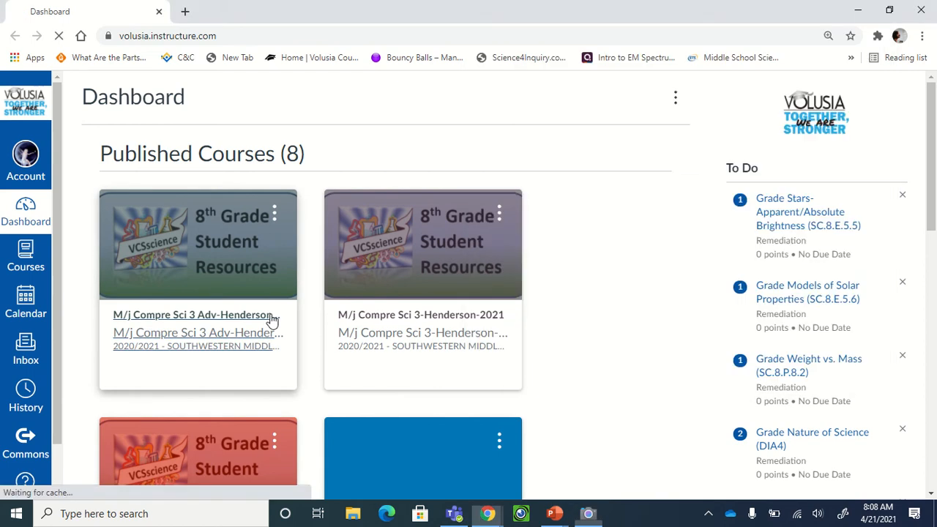
Open the FSSA PRACTICE section from course home, then the Physical Science strand picture.
left_click(194, 314)
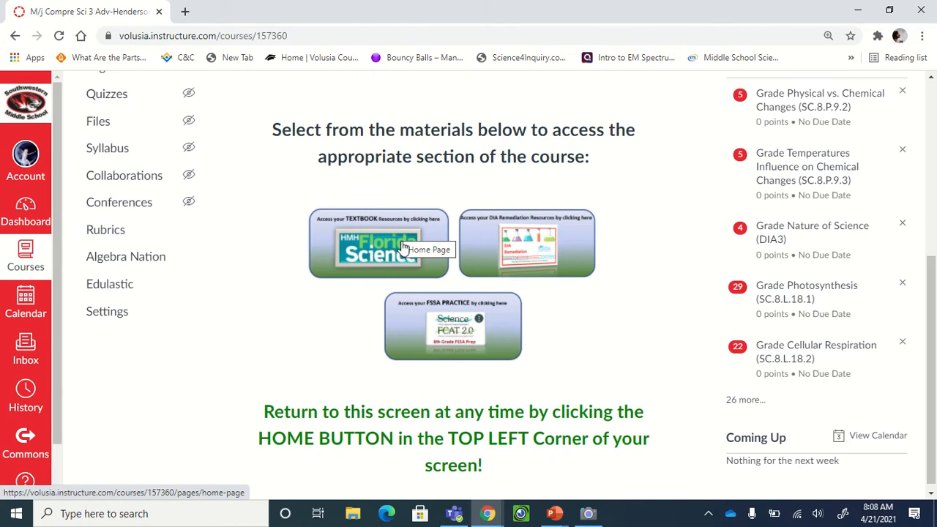
mouse_move(453, 246)
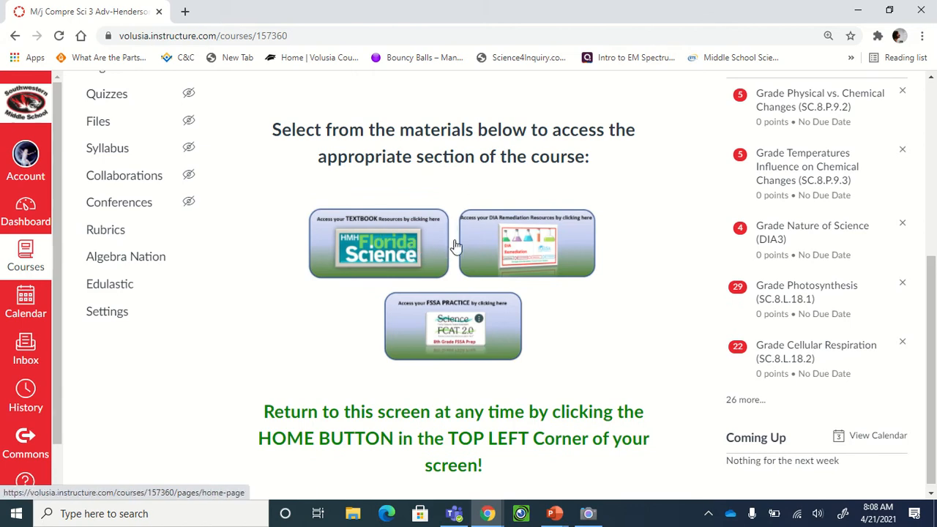
left_click(453, 325)
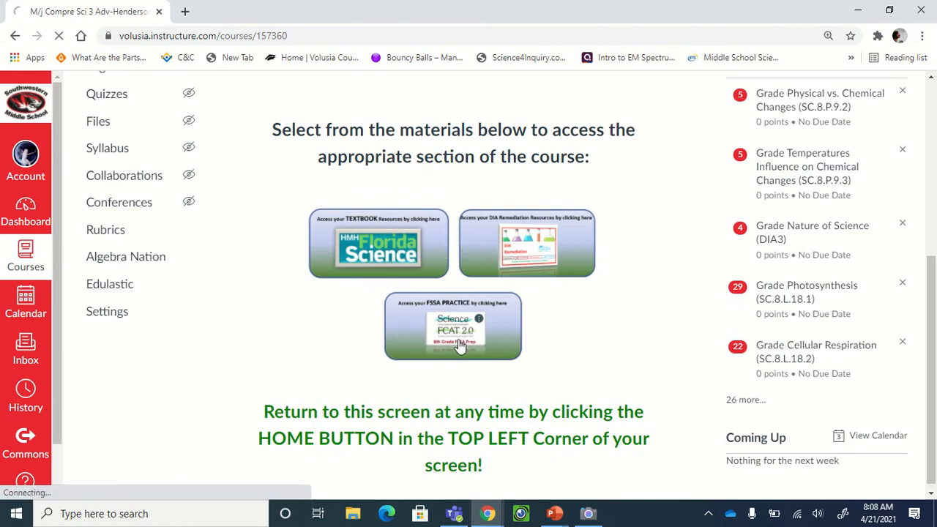
left_click(453, 326)
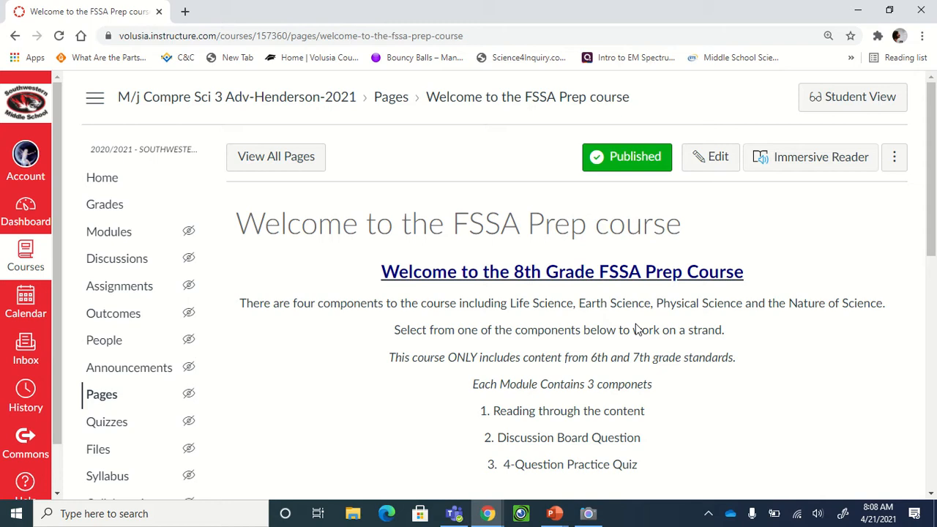
scroll("down", 3)
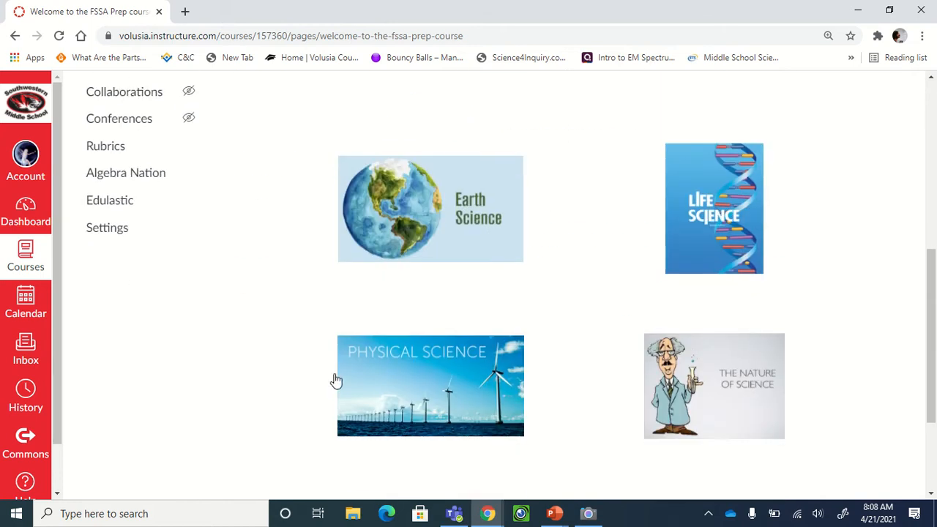
mouse_move(552, 362)
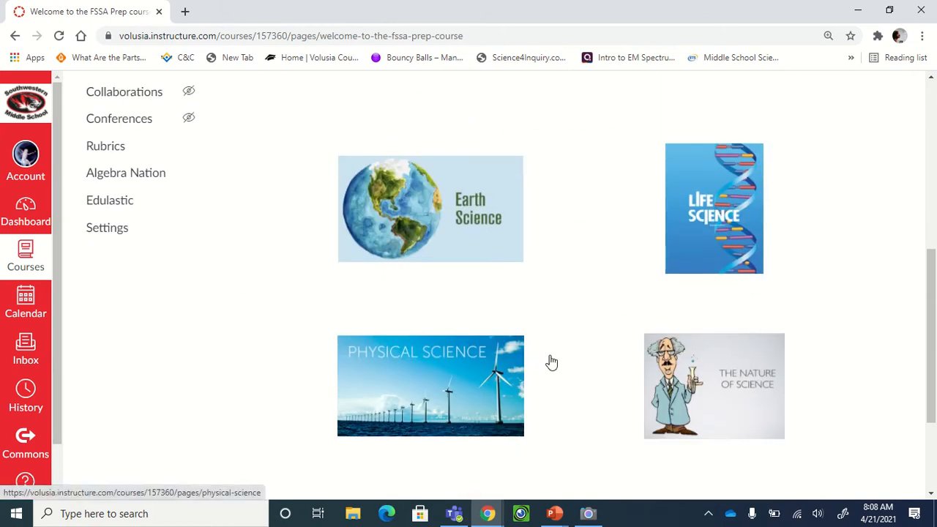
mouse_move(552, 362)
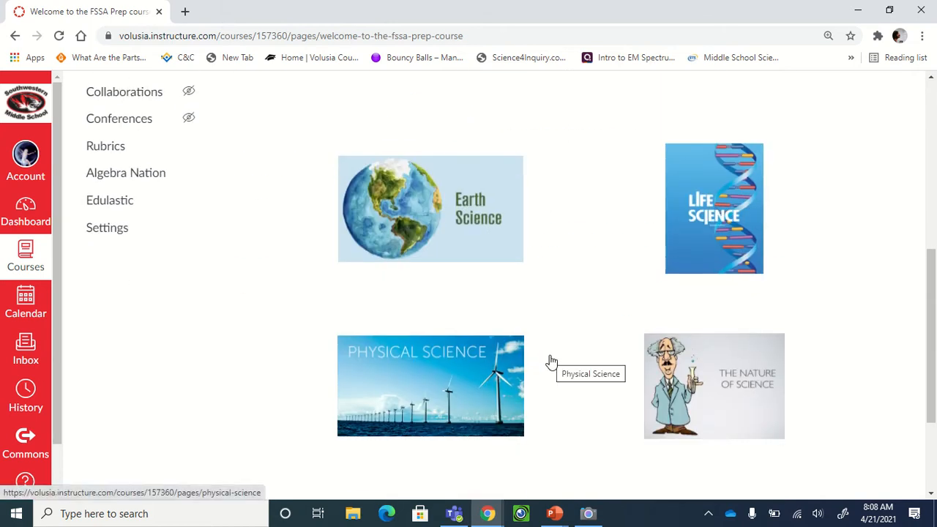
mouse_move(515, 268)
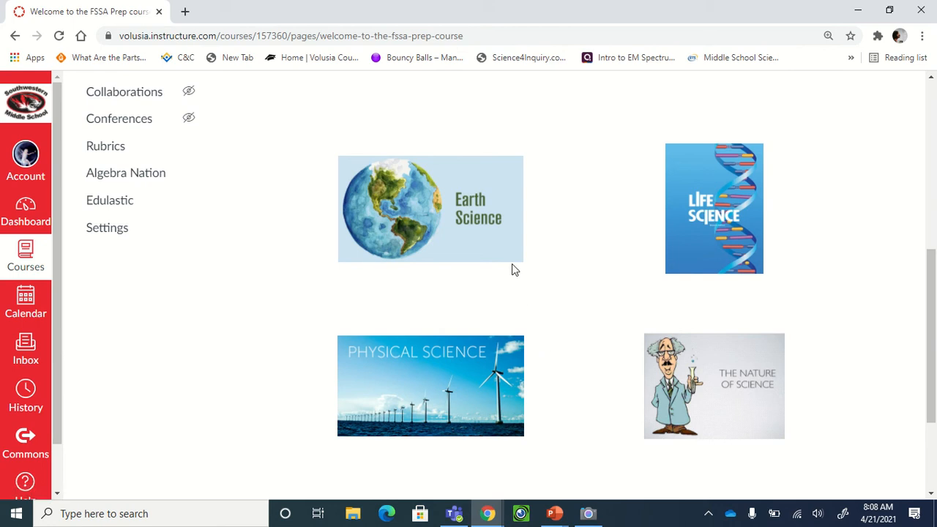
mouse_move(497, 373)
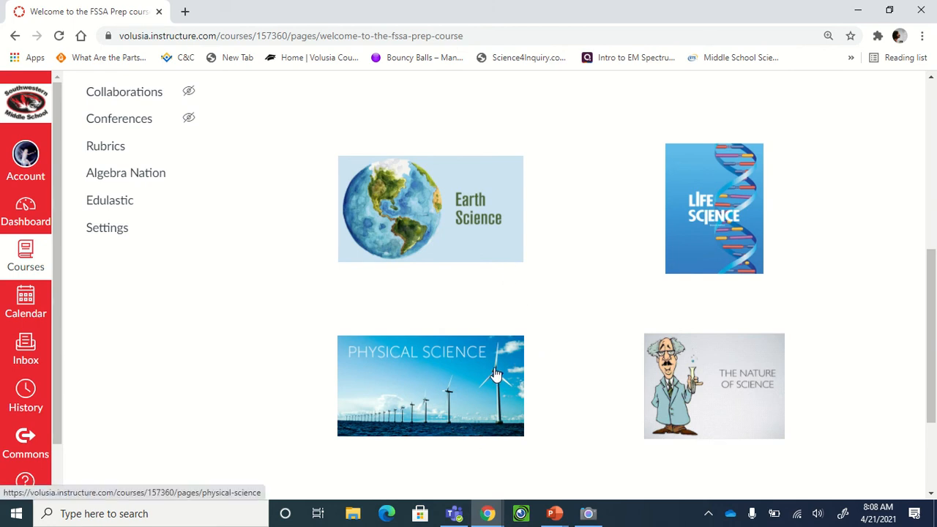
mouse_move(498, 376)
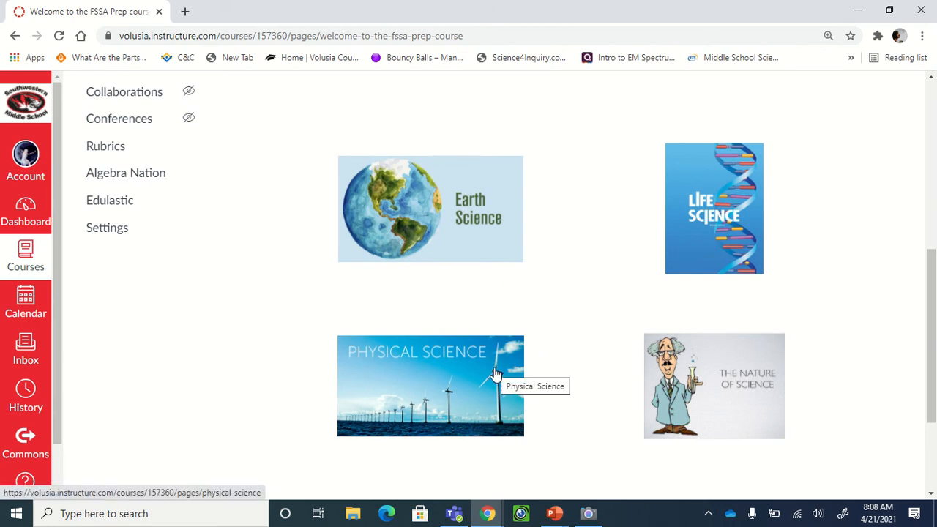
mouse_move(410, 374)
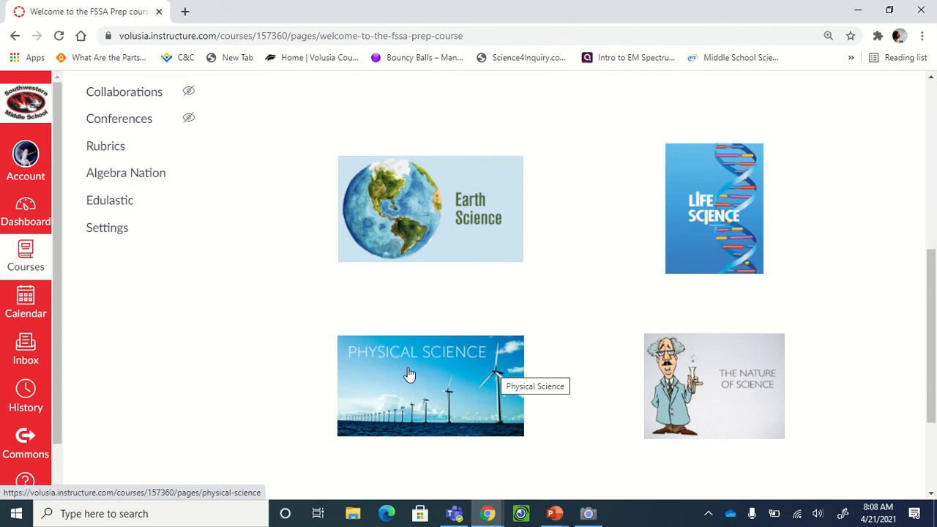
left_click(410, 375)
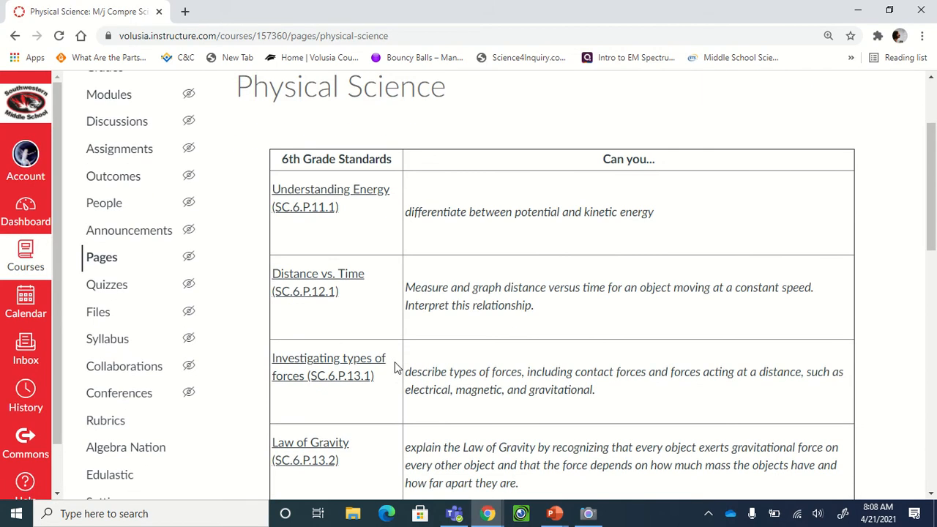
mouse_move(291, 373)
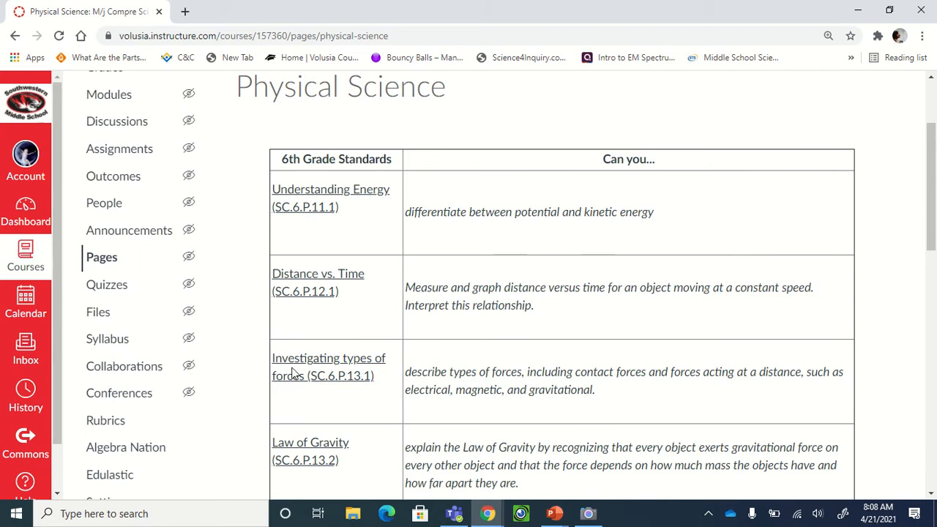
mouse_move(338, 307)
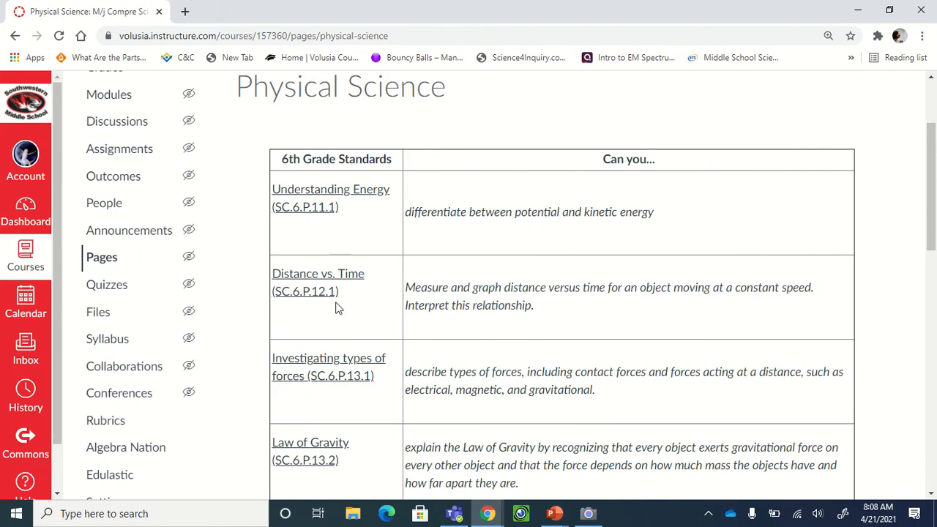
Scroll the 6th Grade Standards table down to Law of Gravity and Applied Forces.
scroll("down", 3)
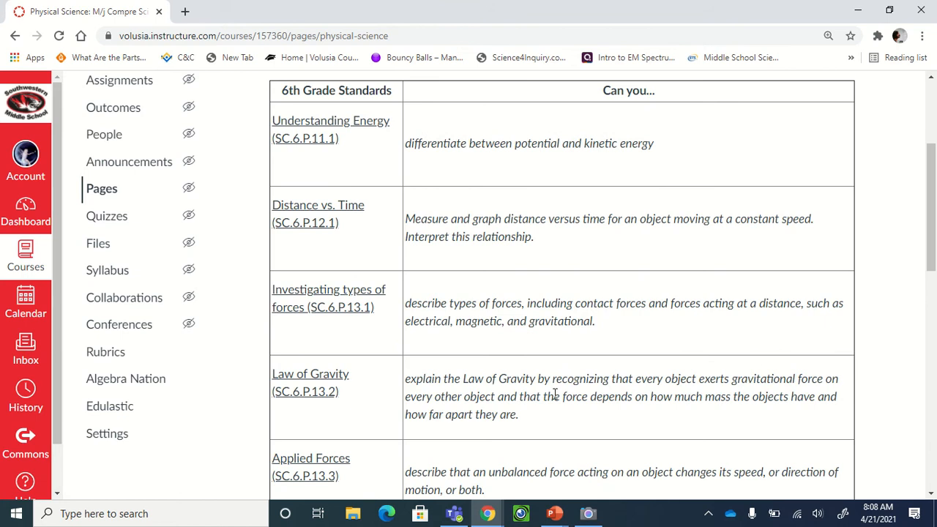
scroll("down", 3)
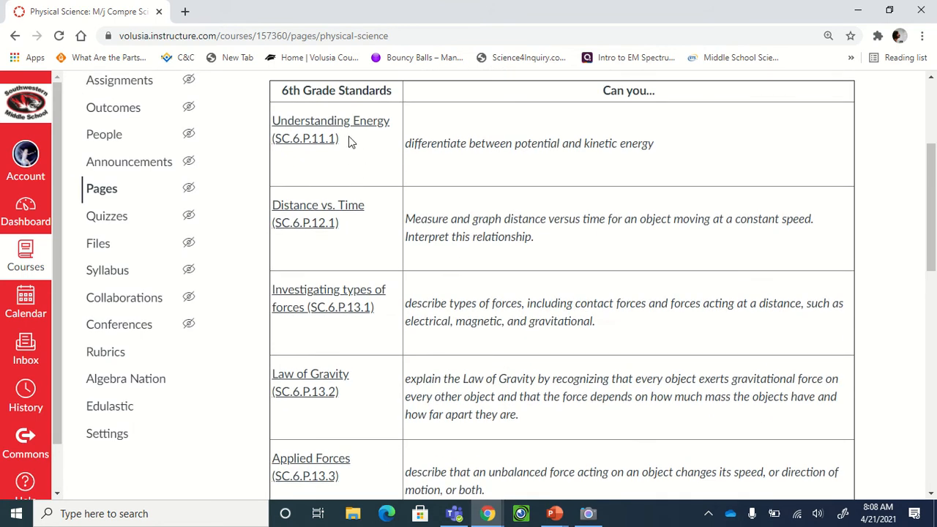
mouse_move(304, 142)
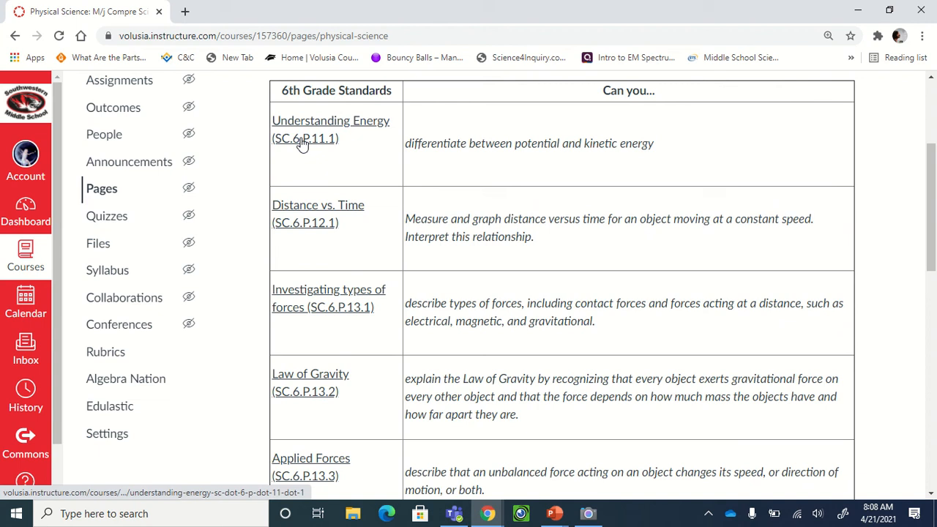
mouse_move(516, 505)
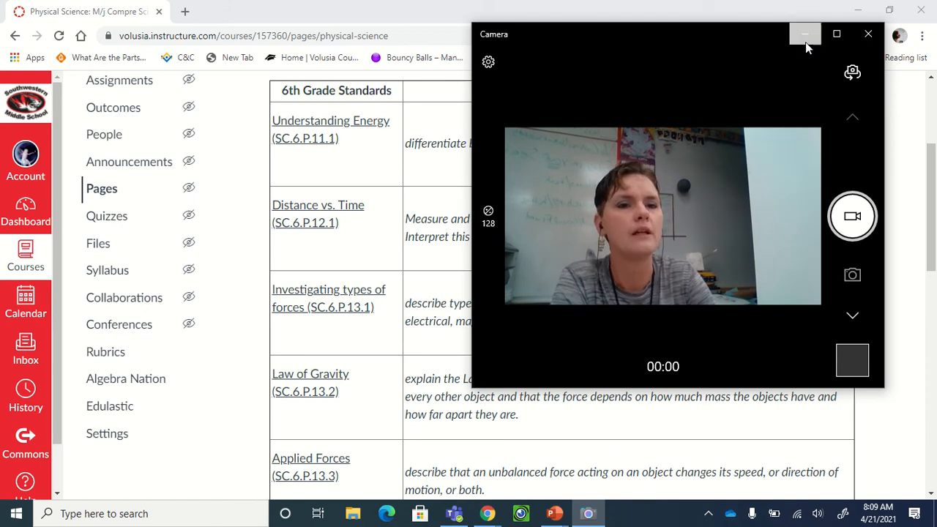
Minimize Camera and bring up the 8th Grade Science Period 4 General channel.
left_click(804, 34)
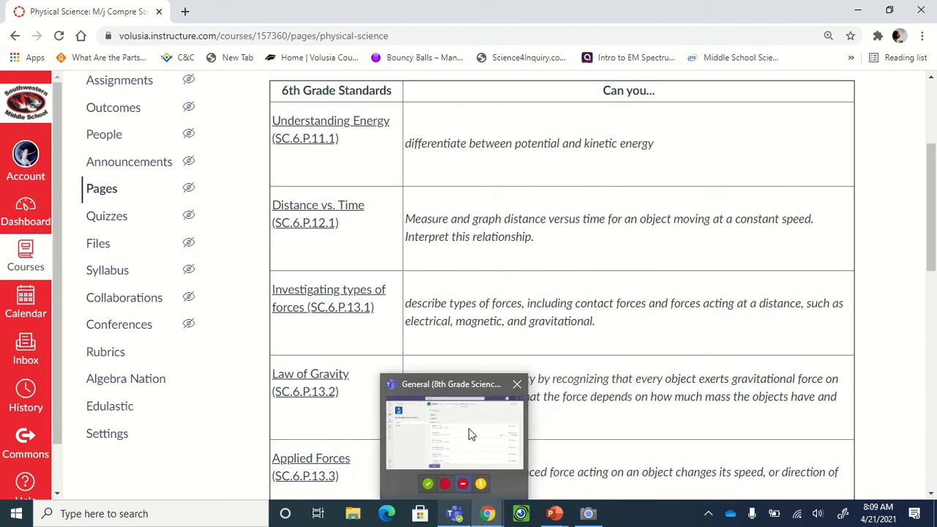
left_click(453, 432)
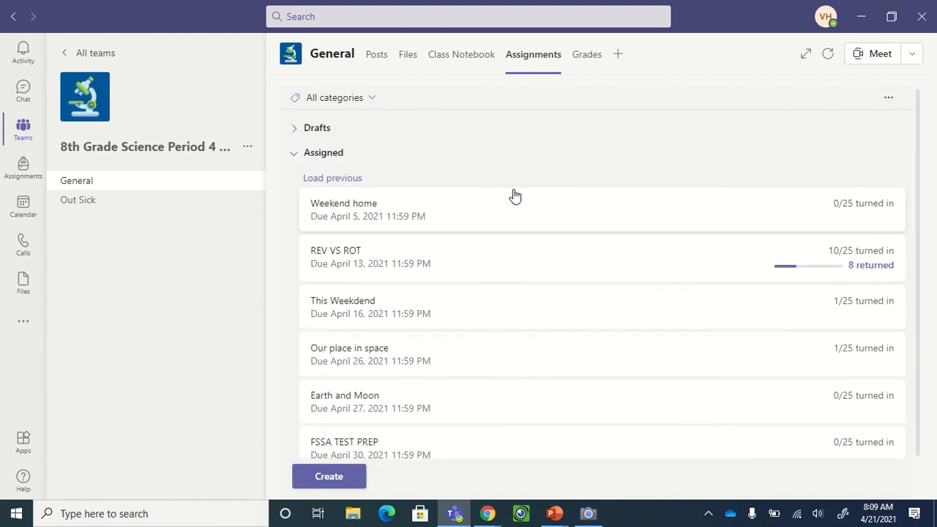
mouse_move(423, 373)
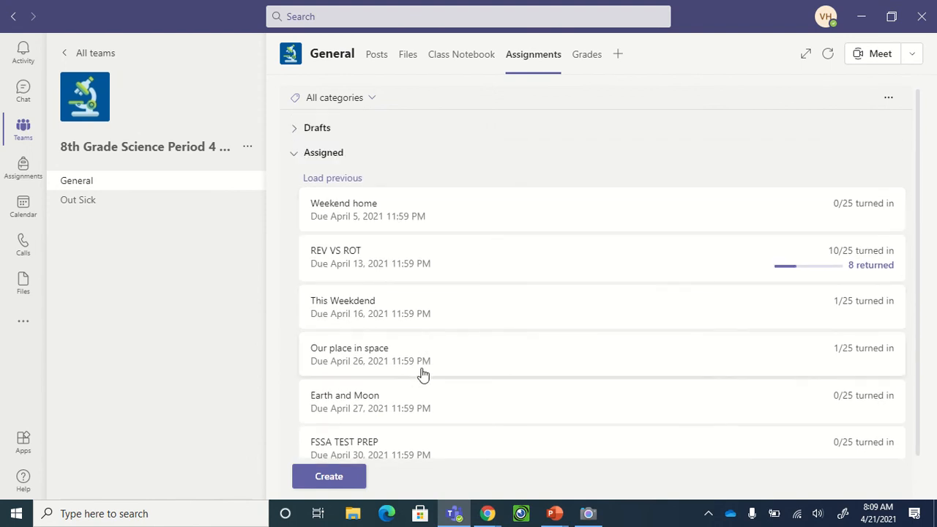
Open the Earth and Moon assignment and switch it to Student view.
left_click(344, 396)
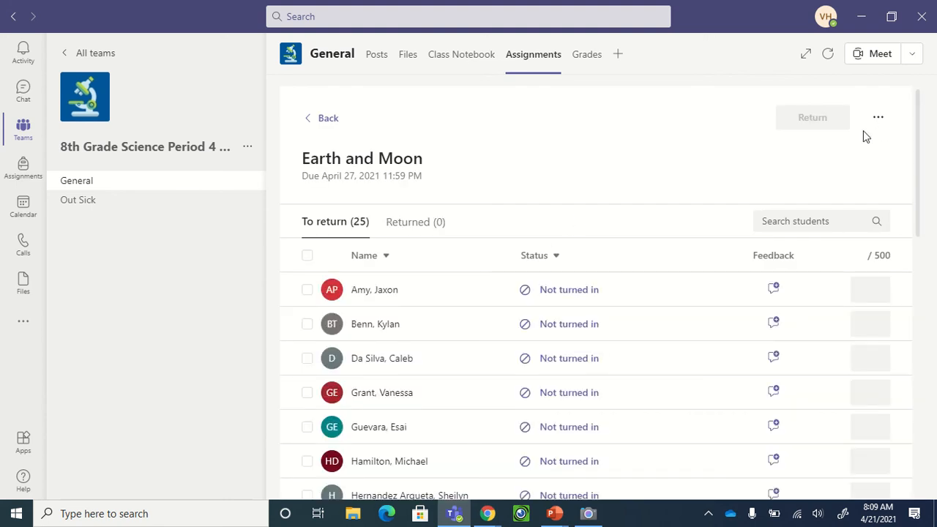
left_click(878, 117)
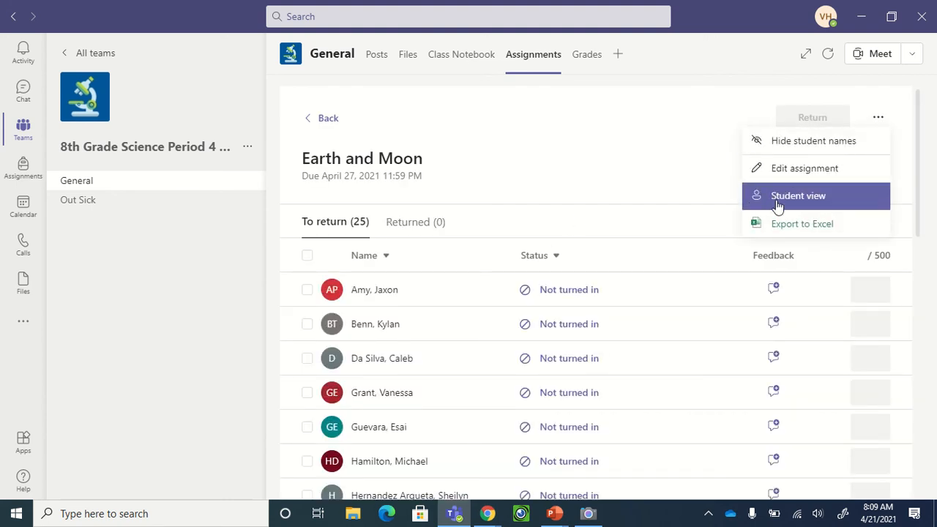
left_click(797, 195)
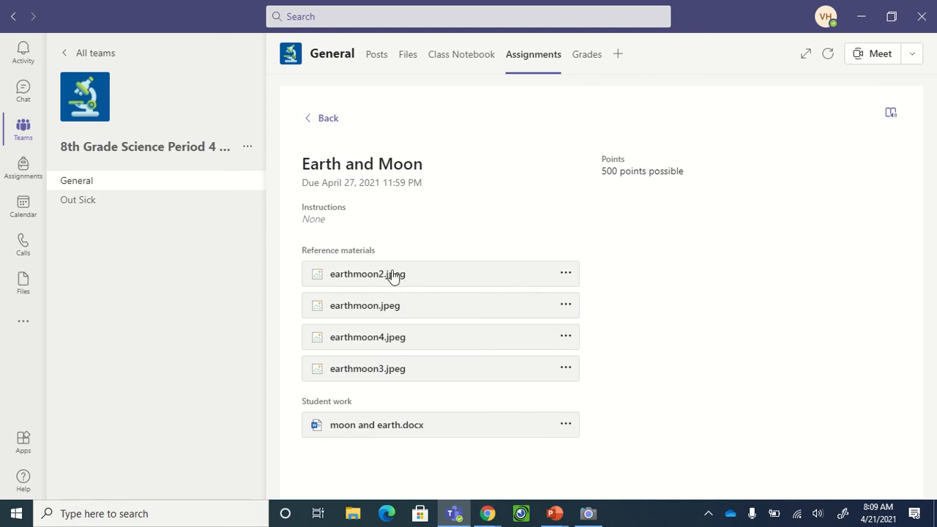
mouse_move(394, 278)
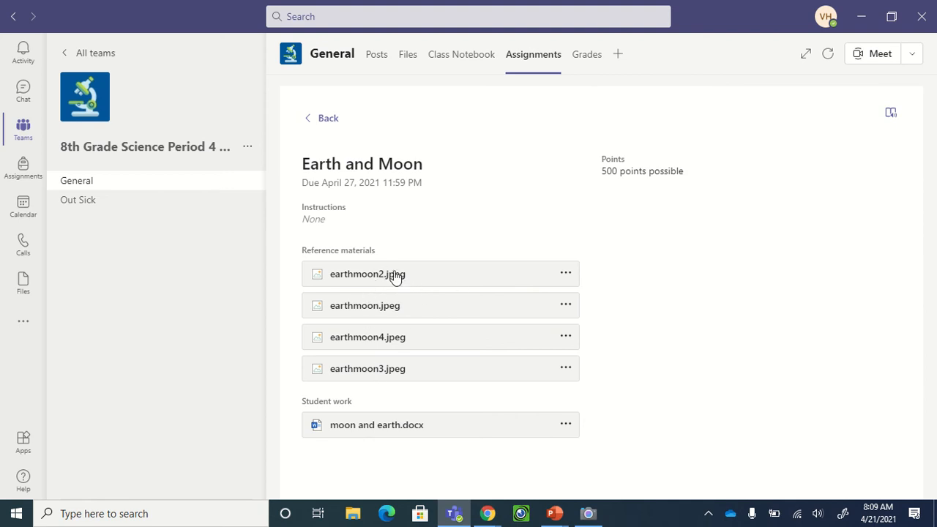
Preview the earthmoon2.jpeg page on moon phases, eclipses and tides.
left_click(367, 273)
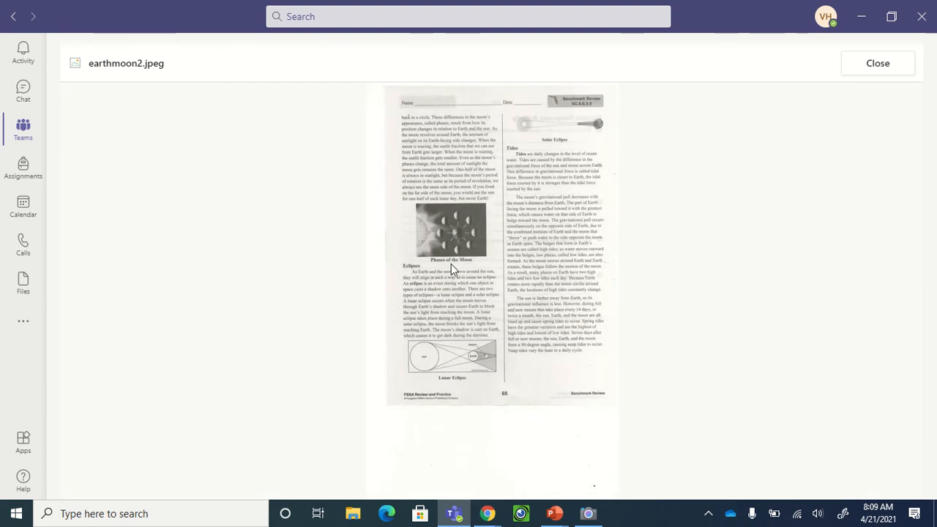
mouse_move(436, 194)
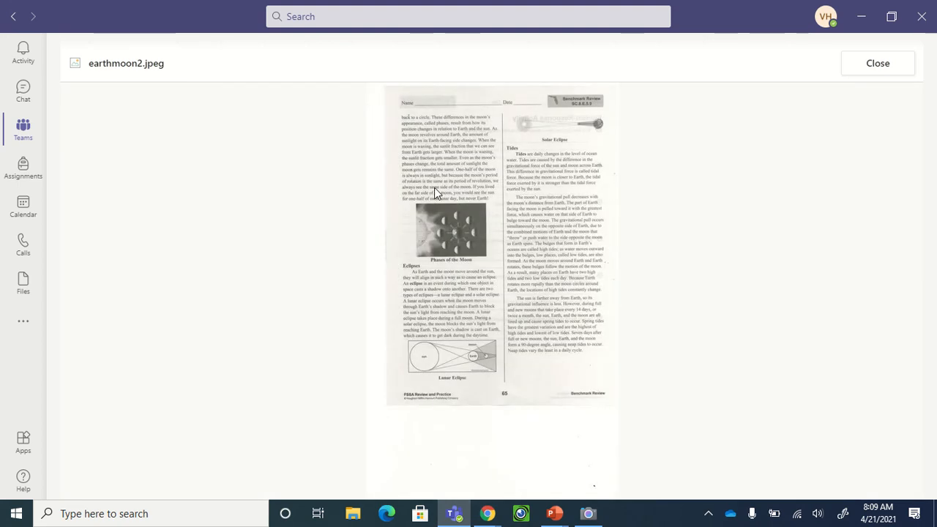
mouse_move(521, 170)
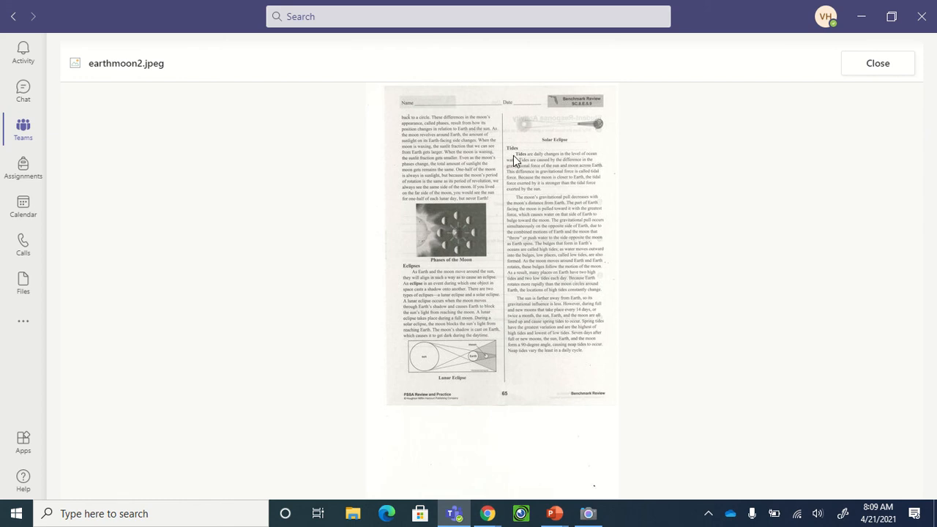
mouse_move(539, 217)
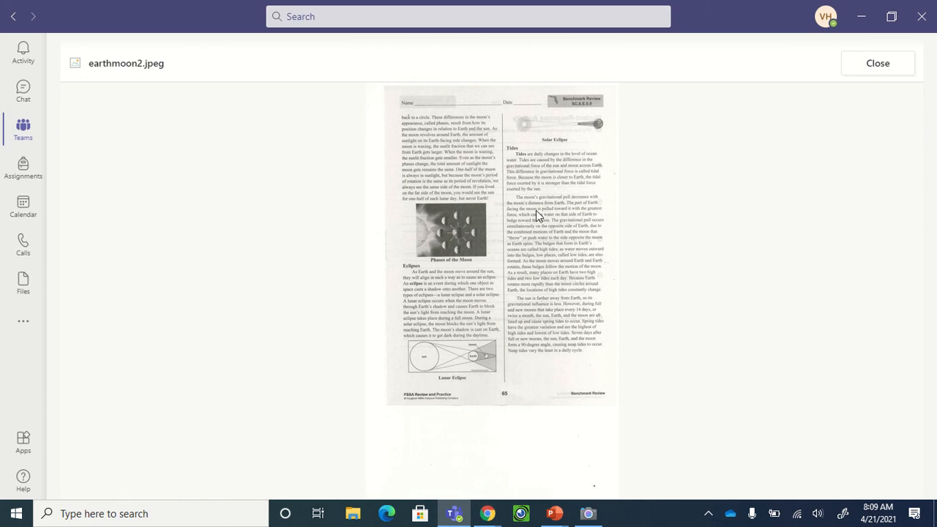
mouse_move(877, 62)
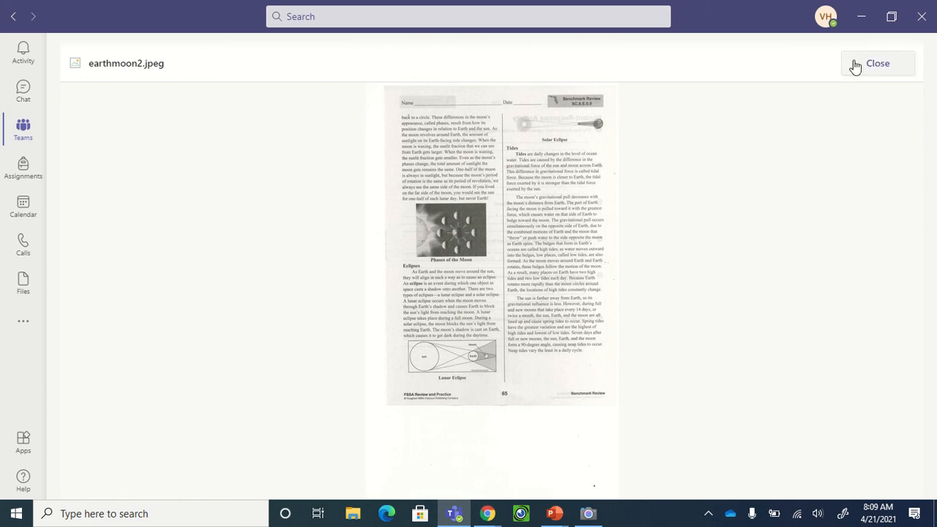
Close the earthmoon2.jpeg preview to return to the Earth and Moon assignment.
left_click(877, 63)
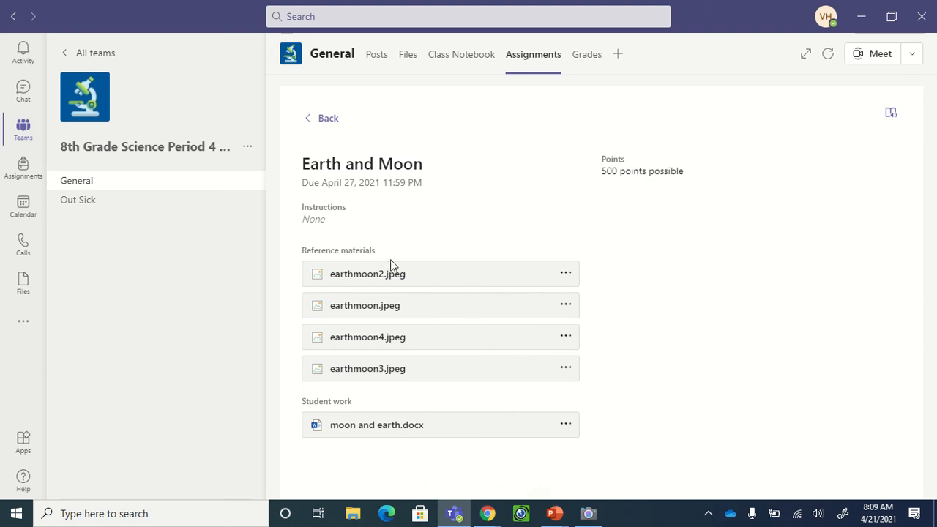
mouse_move(298, 386)
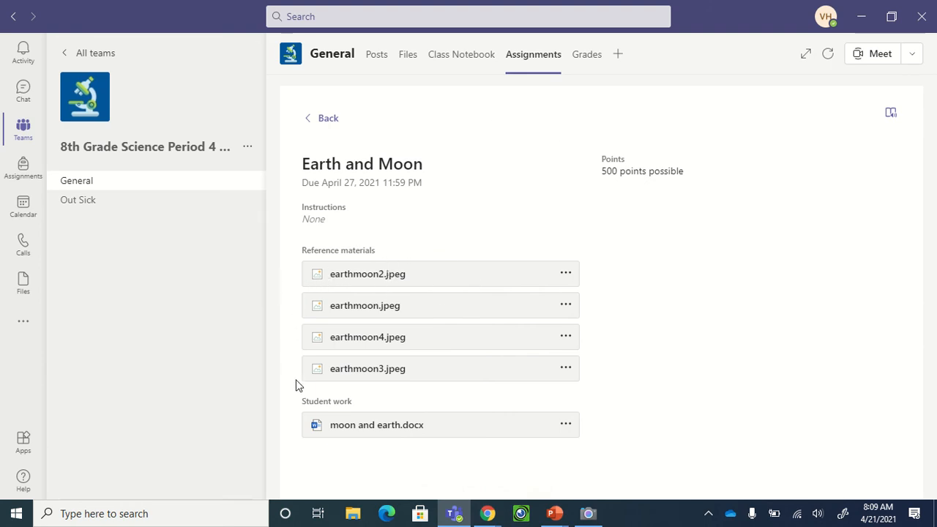
mouse_move(353, 283)
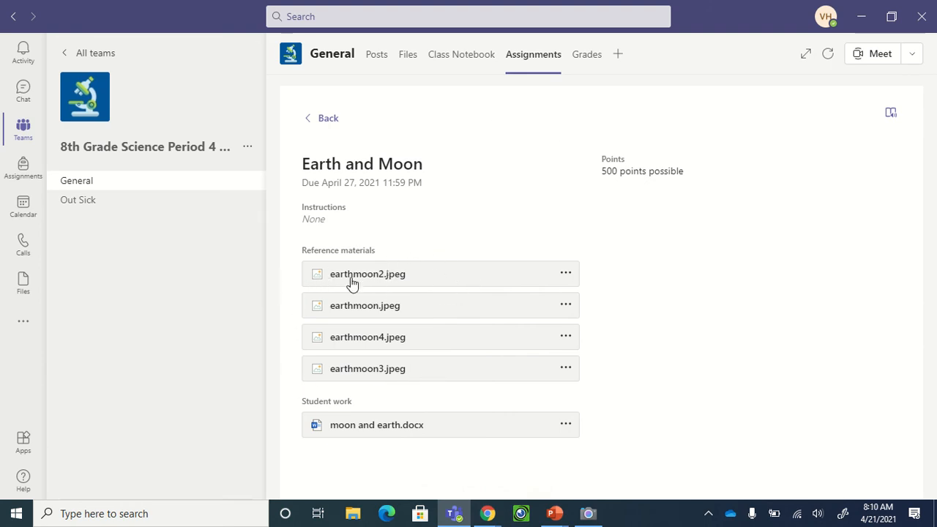
mouse_move(368, 368)
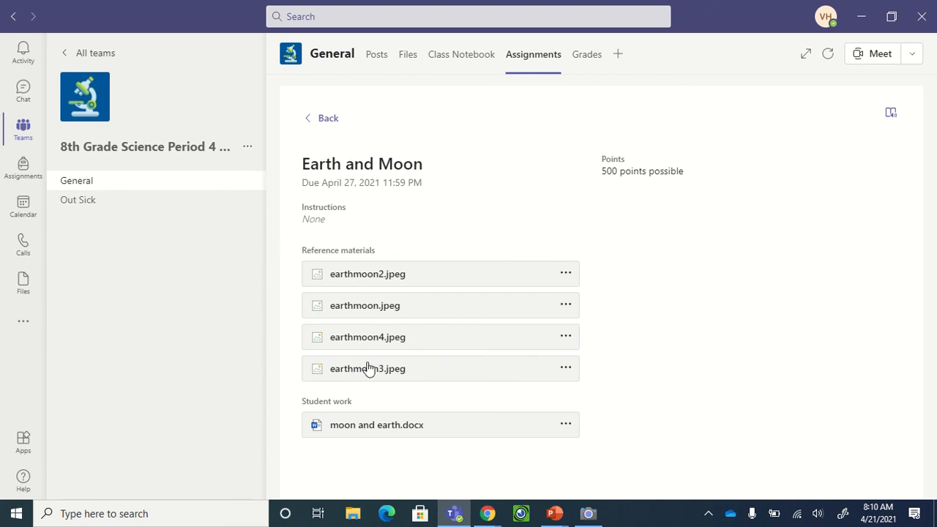
mouse_move(607, 141)
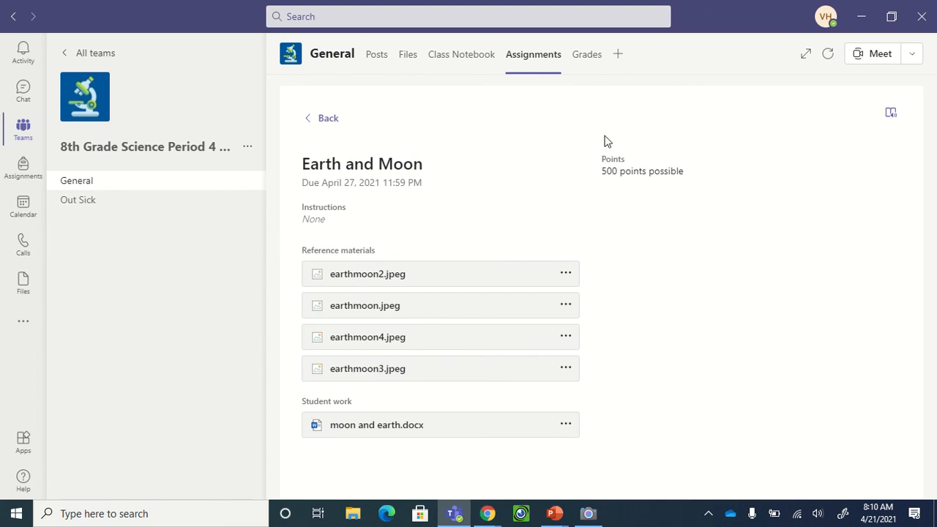
mouse_move(669, 189)
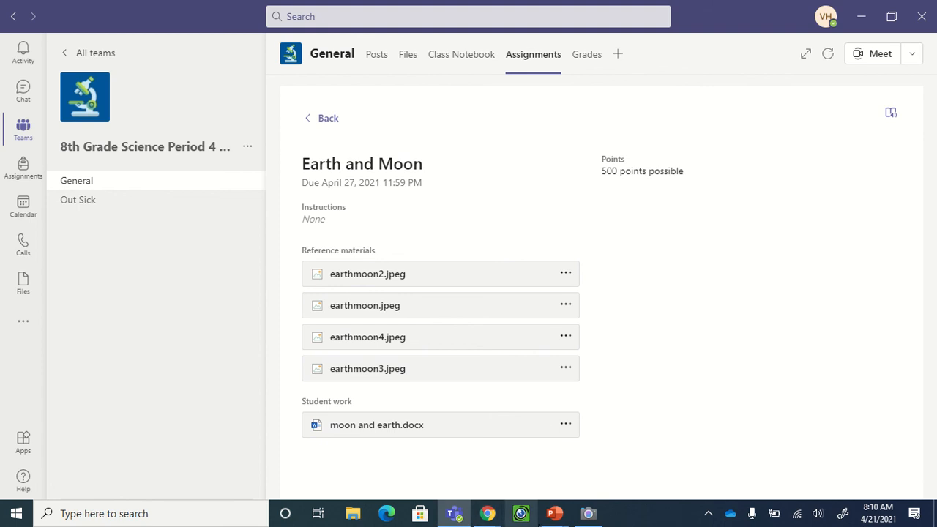
Bring the Windows Camera live webcam feed back to the front.
left_click(587, 513)
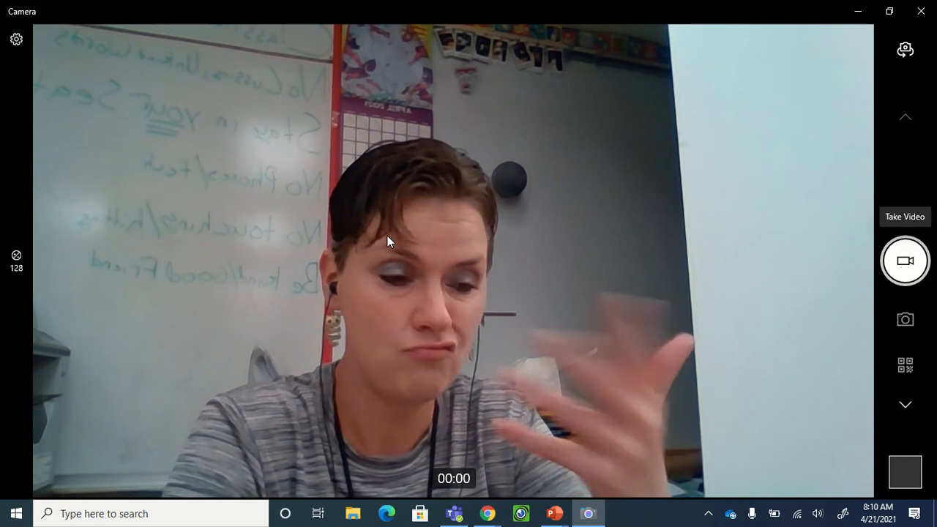
mouse_move(646, 167)
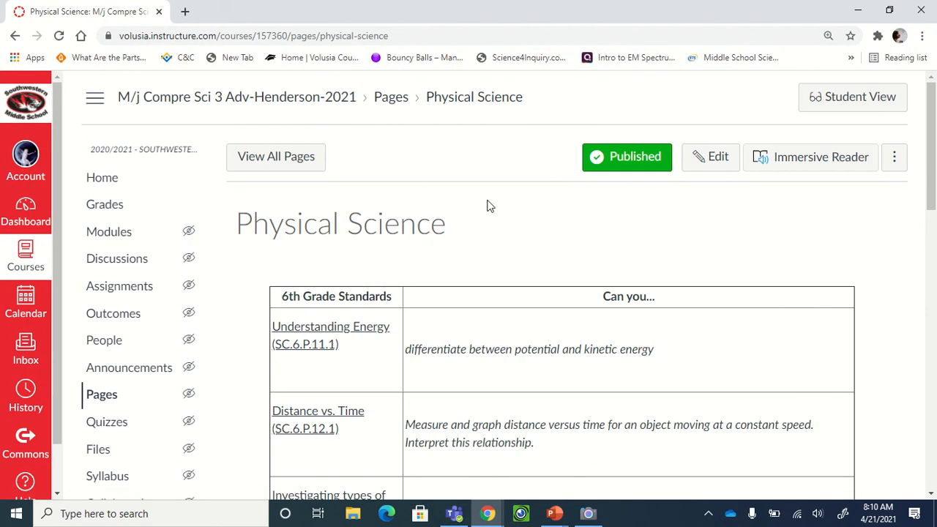
Scroll past the 6th grade standards to the 7th grade energy and waves rows.
scroll("down", 3)
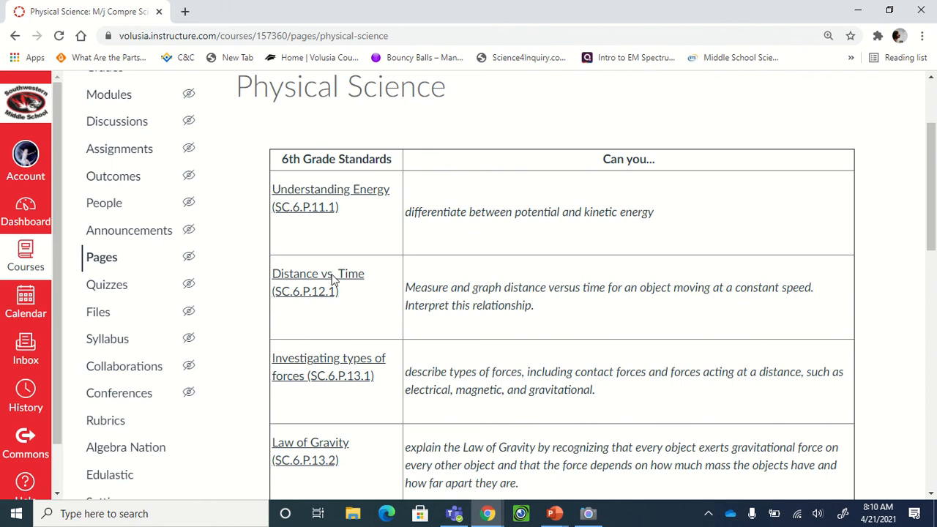
scroll("down", 3)
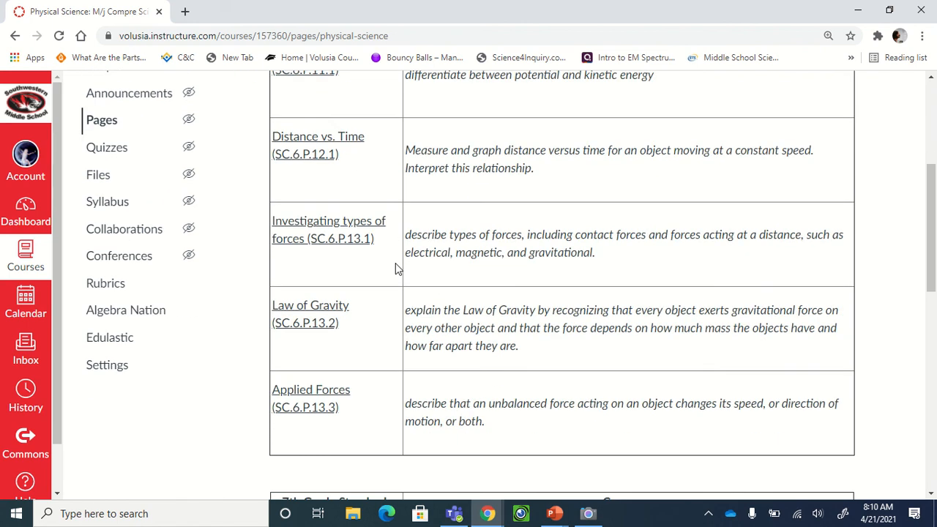
scroll("down", 3)
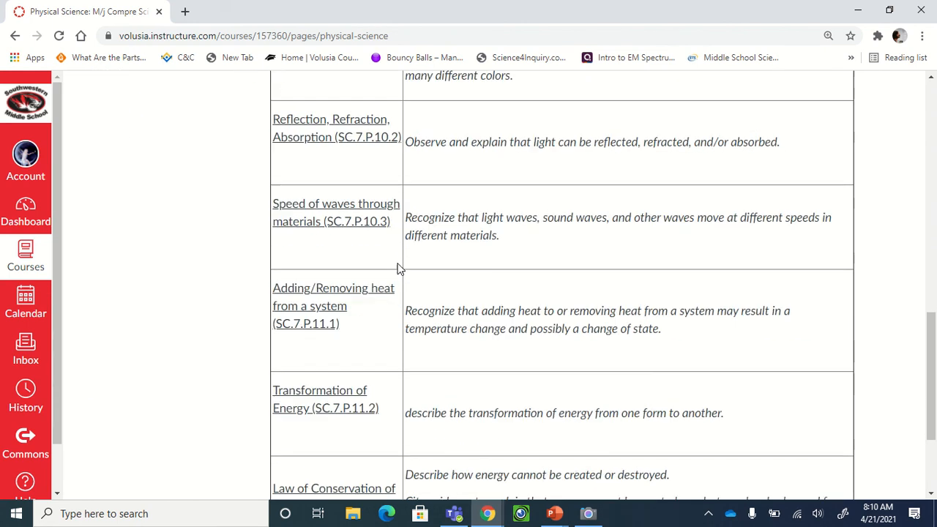
scroll("up", 3)
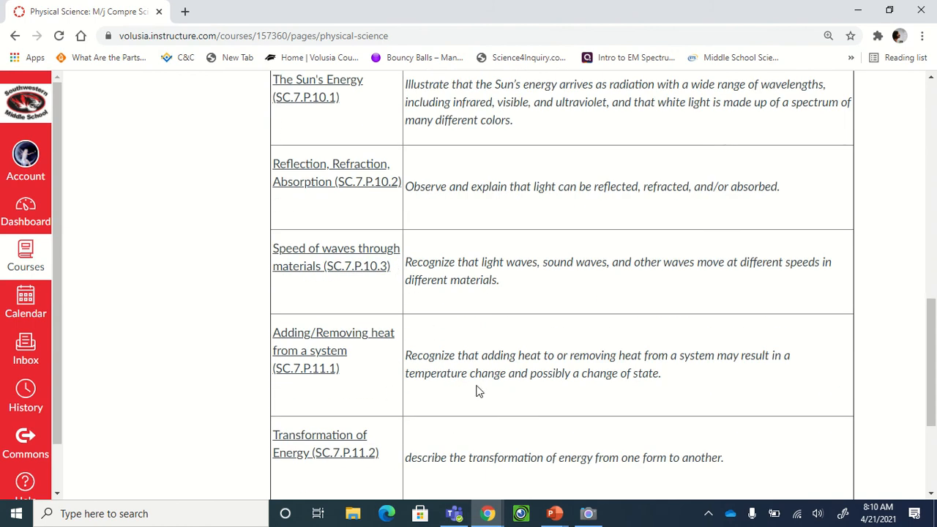
mouse_move(586, 6)
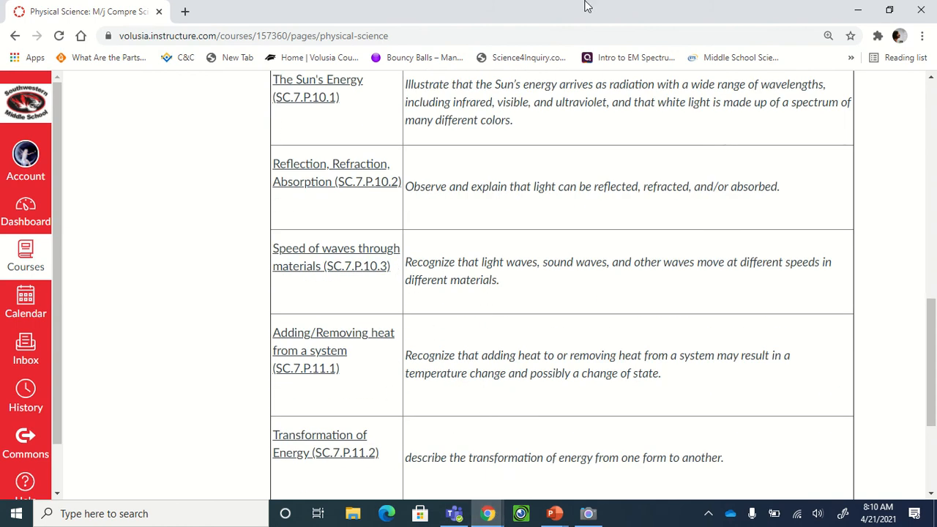